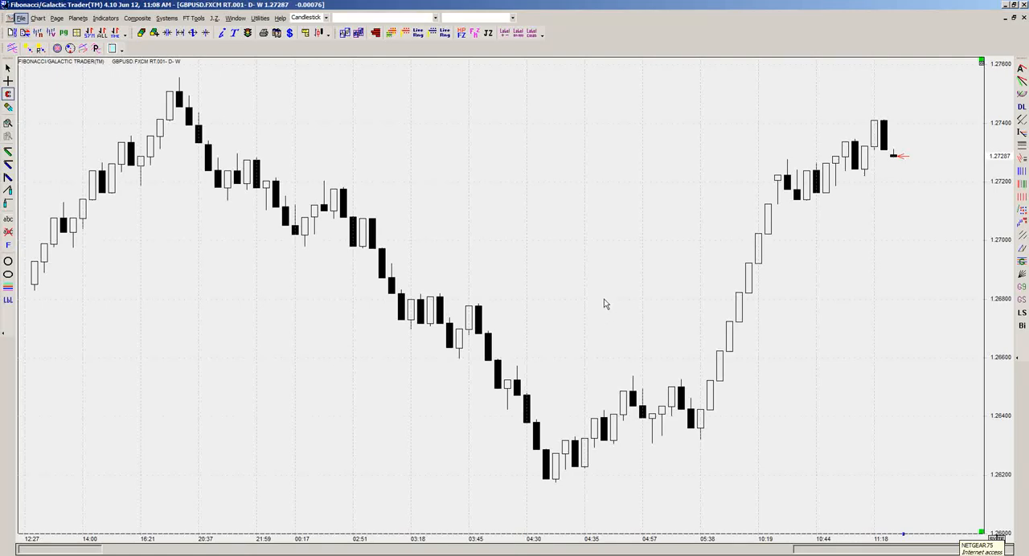
pyautogui.moveTo(533, 228)
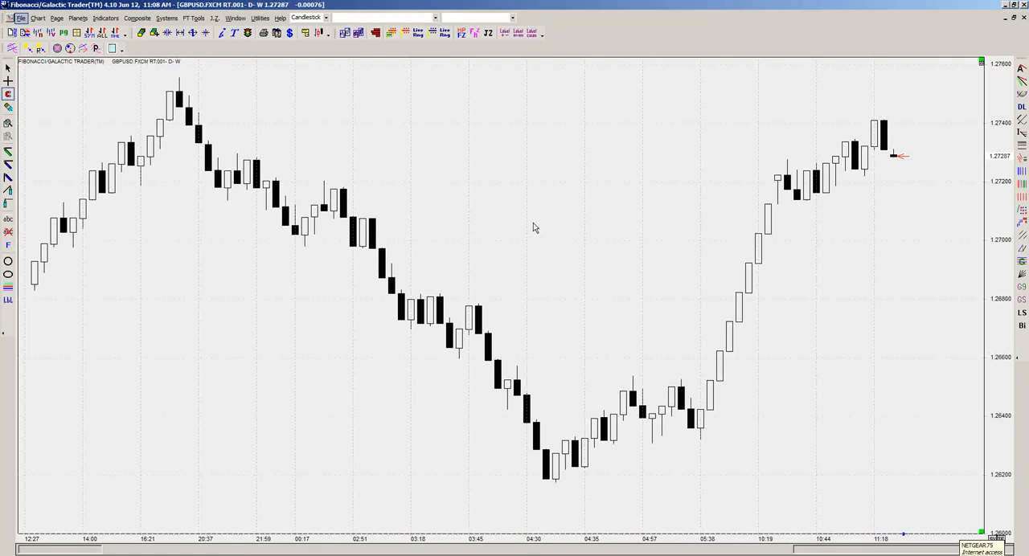
pyautogui.moveTo(434, 194)
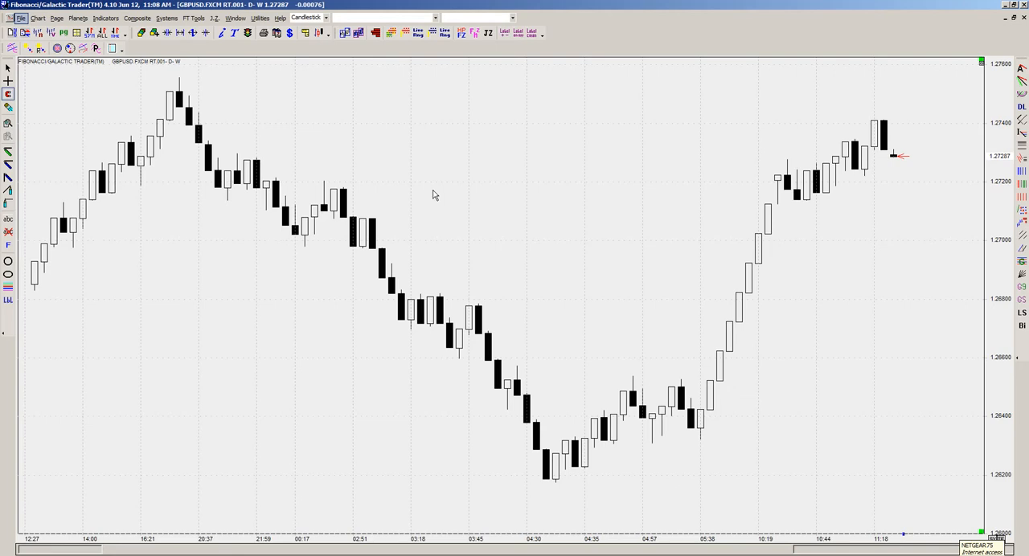
pyautogui.moveTo(267, 225)
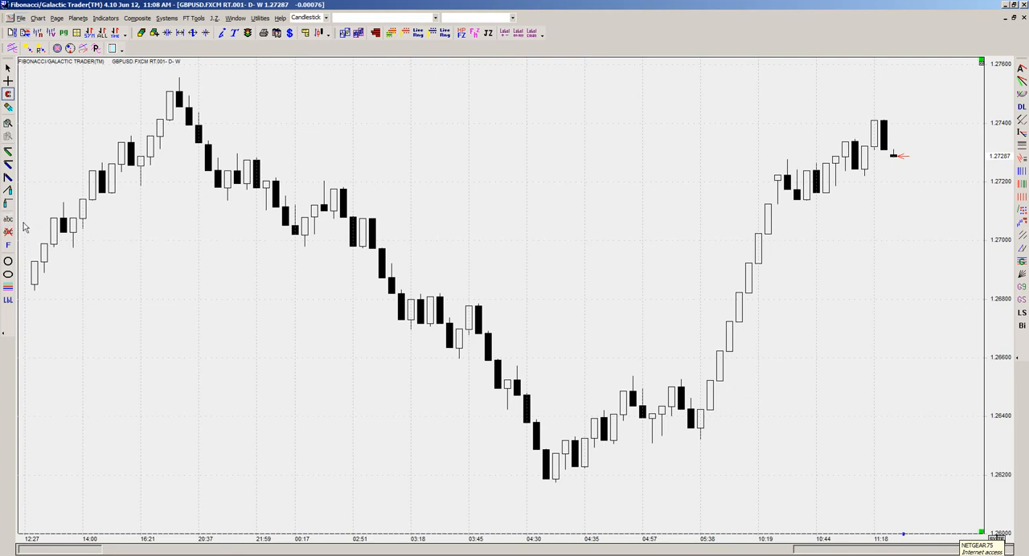
# Place an up-arrow text annotation in the empty area above the middle of the downtrend.
pyautogui.click(10, 219)
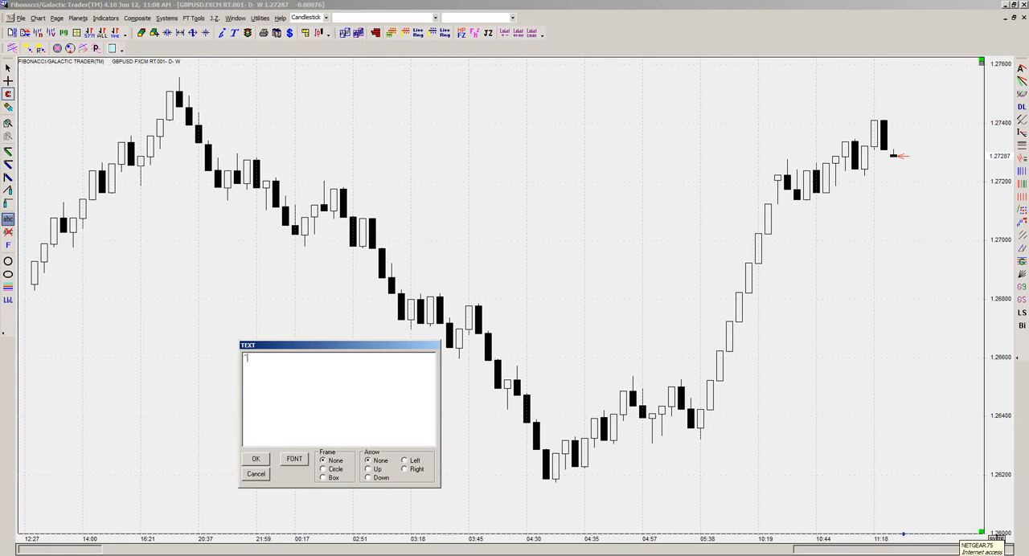
pyautogui.moveTo(304, 388)
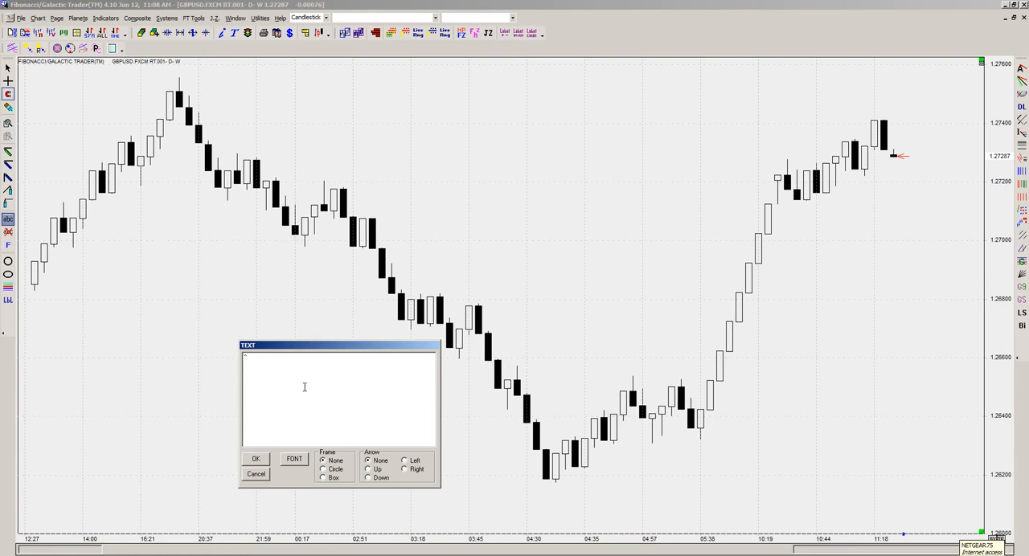
pyautogui.write('&')
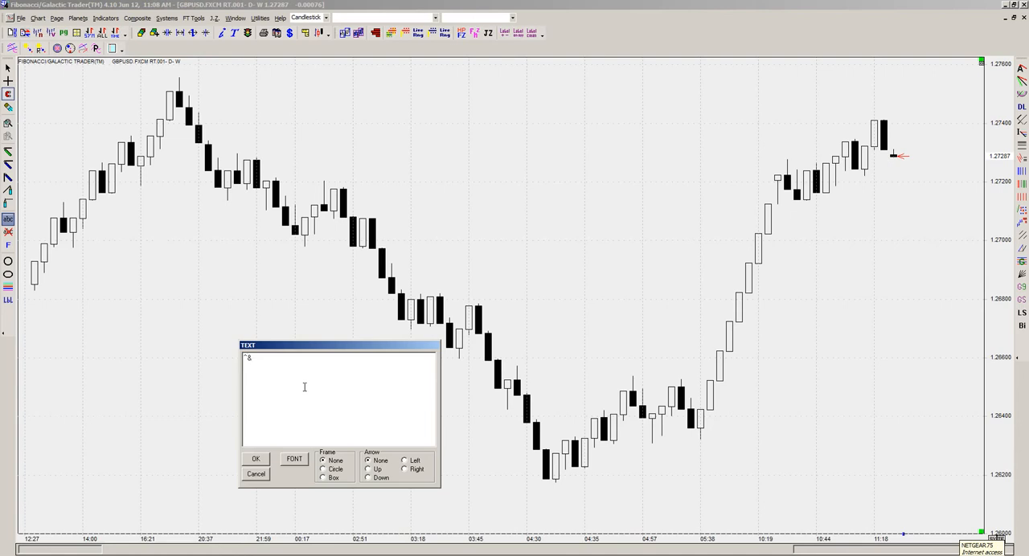
pyautogui.write('<')
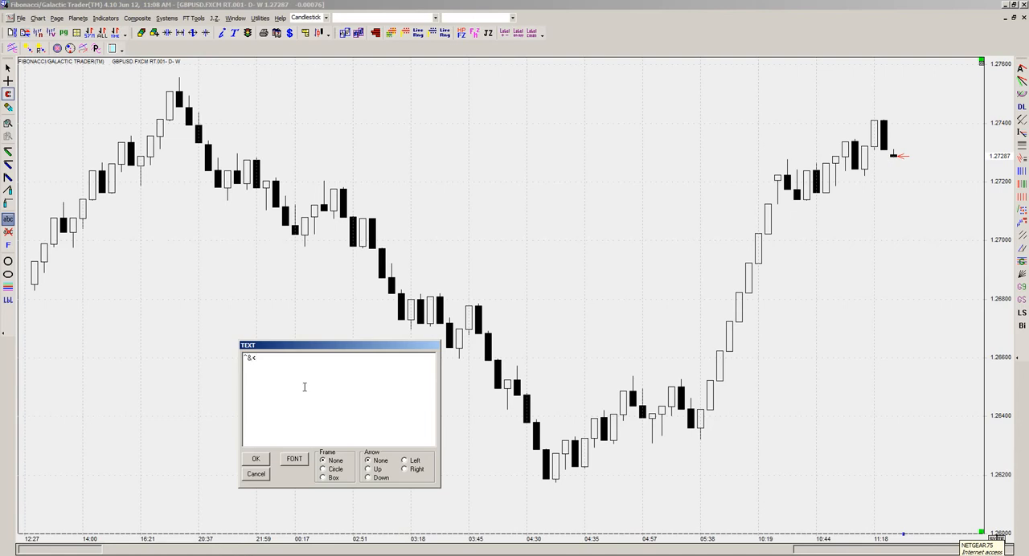
pyautogui.write('<>')
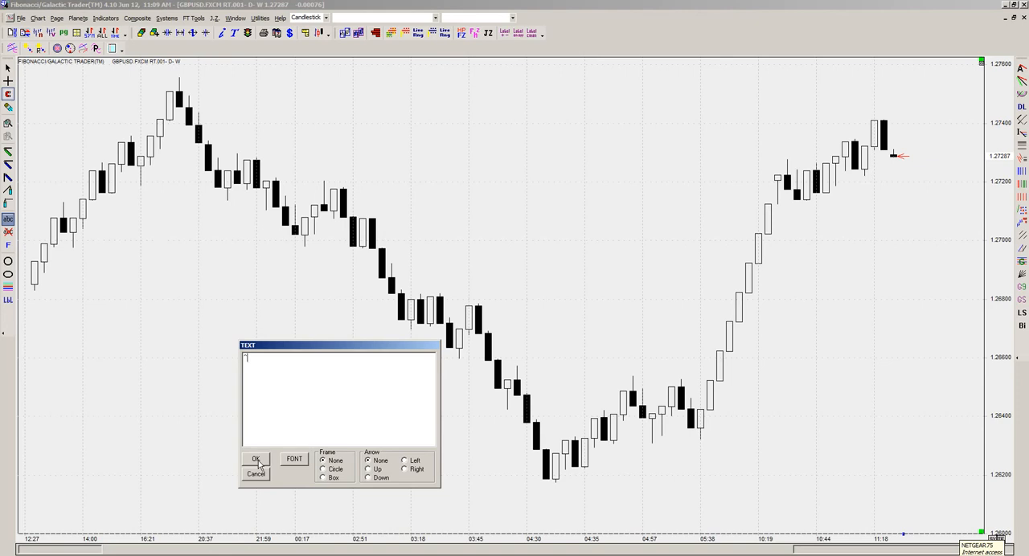
pyautogui.click(255, 458)
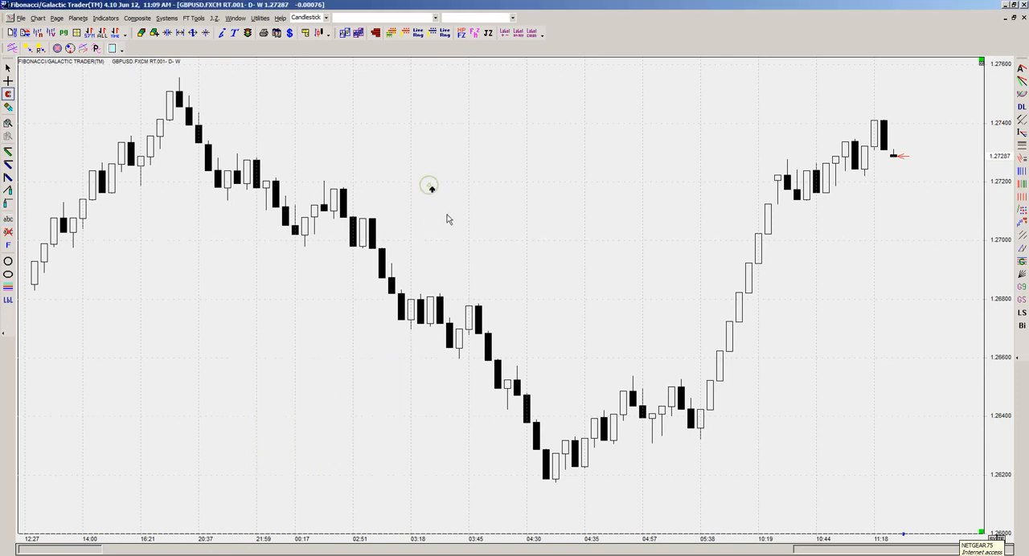
# Recolour the up-arrow annotation purple through its Font settings.
pyautogui.rightClick(429, 186)
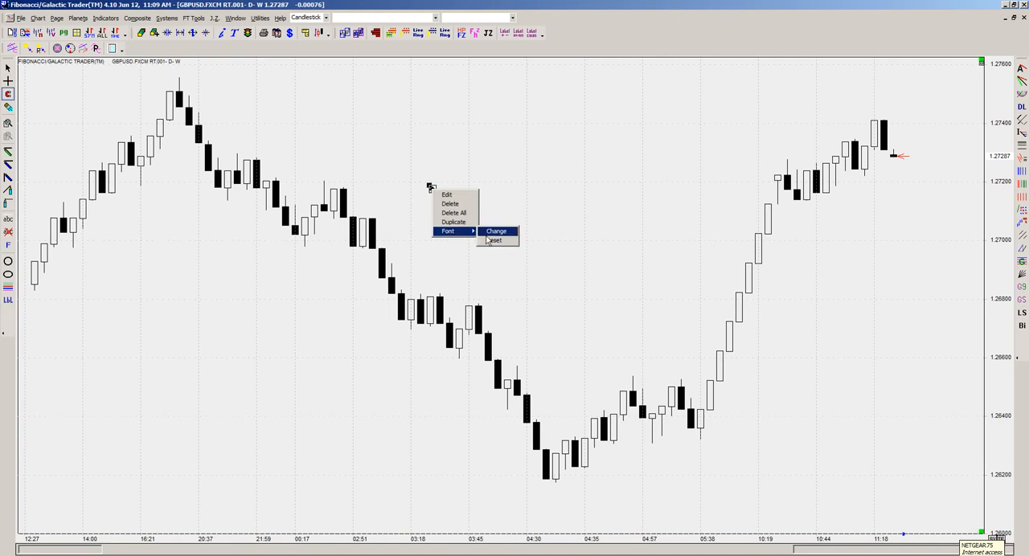
pyautogui.click(499, 231)
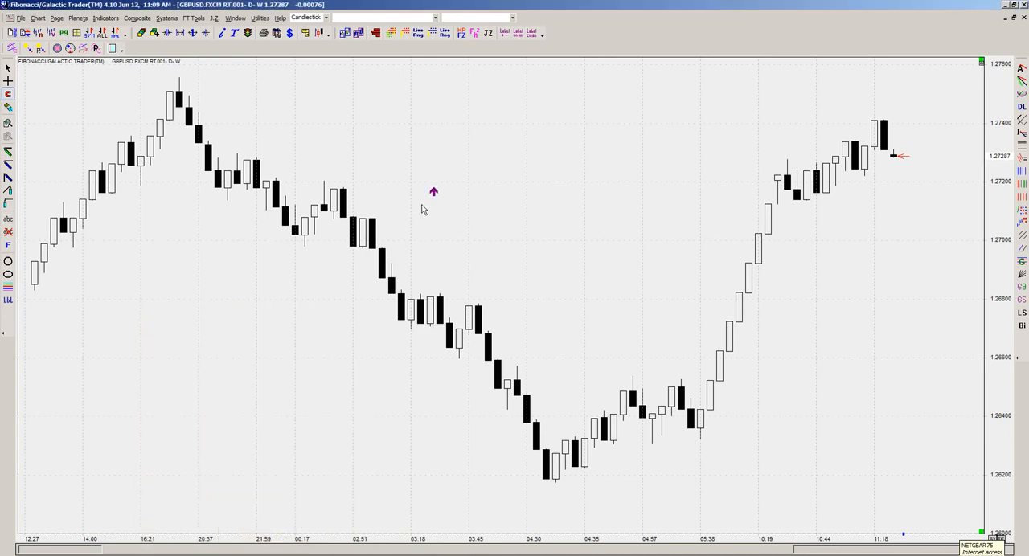
pyautogui.moveTo(443, 225)
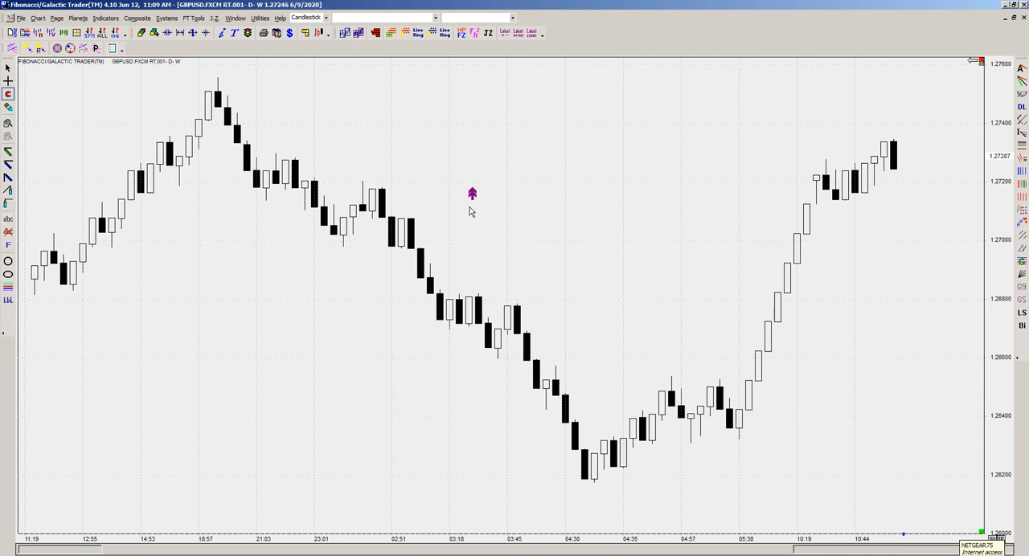
# Add a purple down-arrow annotation just below the up arrow.
pyautogui.rightClick(569, 261)
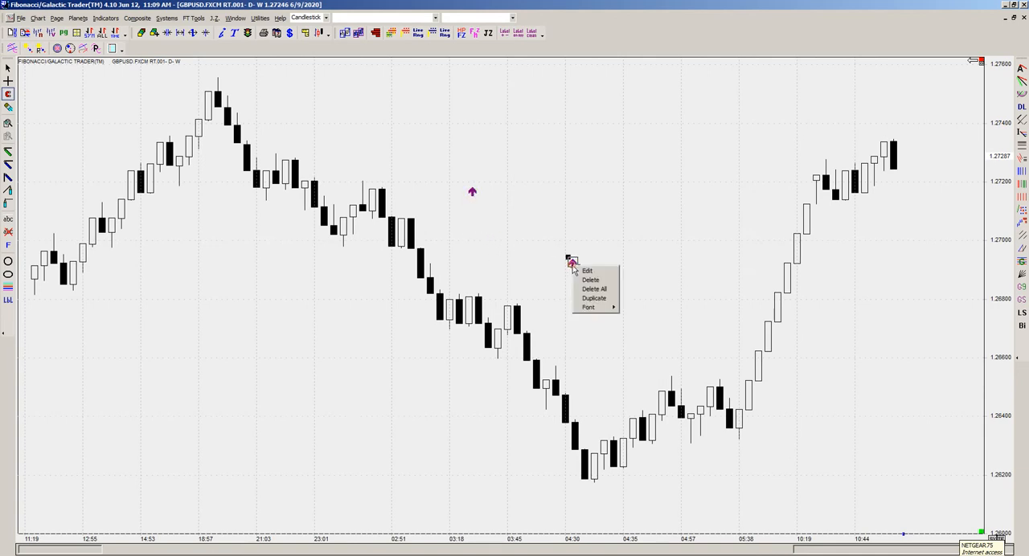
pyautogui.click(587, 270)
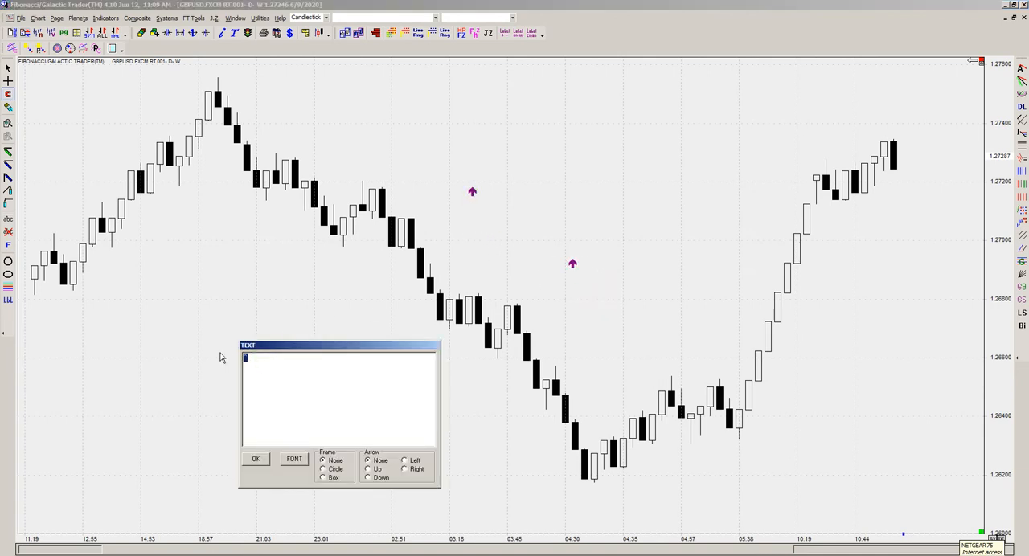
pyautogui.write('&')
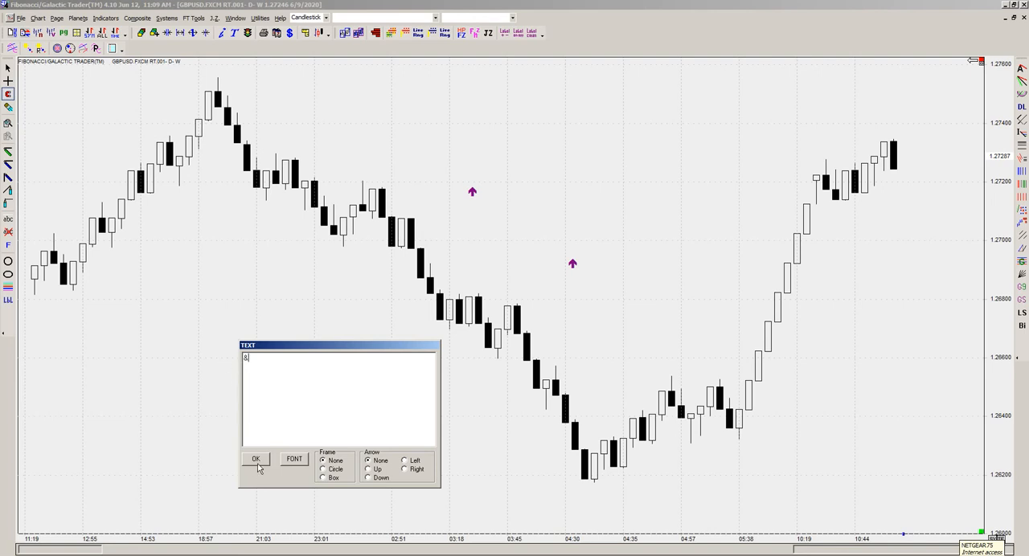
pyautogui.click(254, 458)
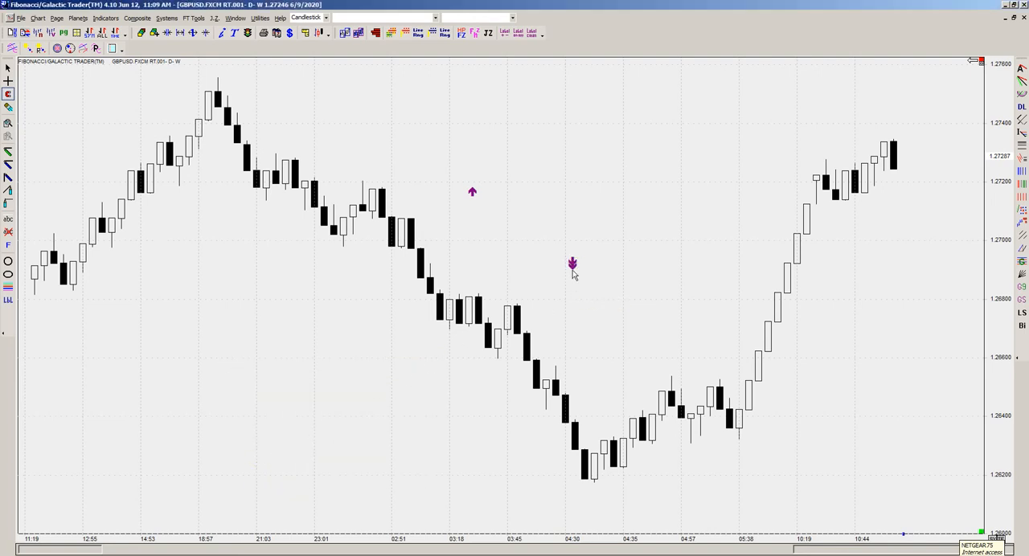
# Add a right-arrow annotation beneath the down arrow and recolour it teal.
pyautogui.rightClick(573, 270)
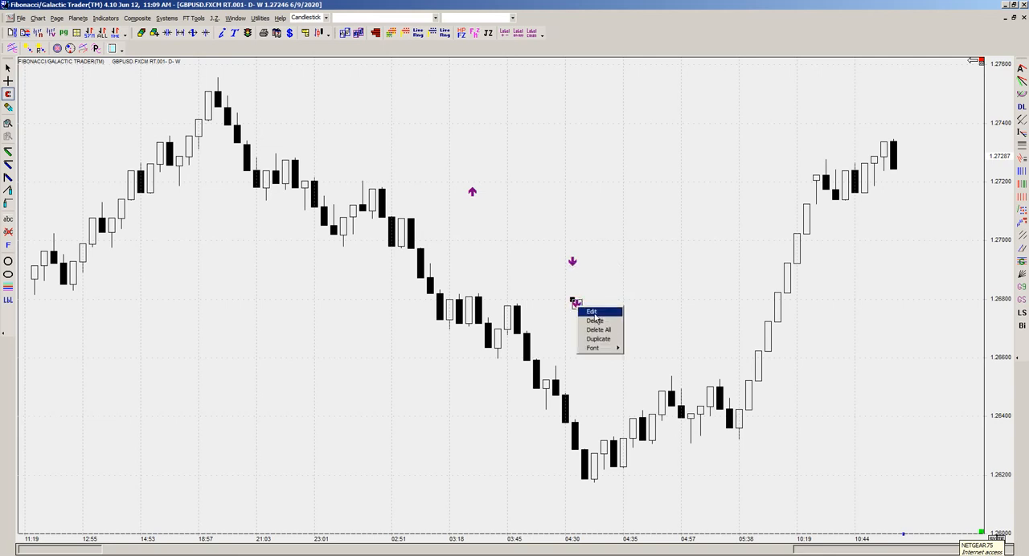
pyautogui.click(590, 312)
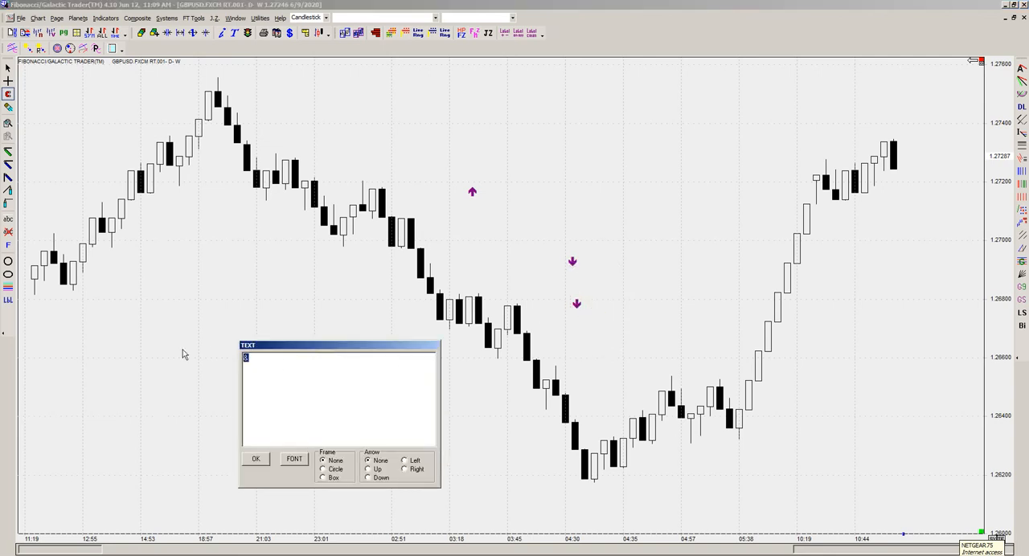
pyautogui.click(254, 458)
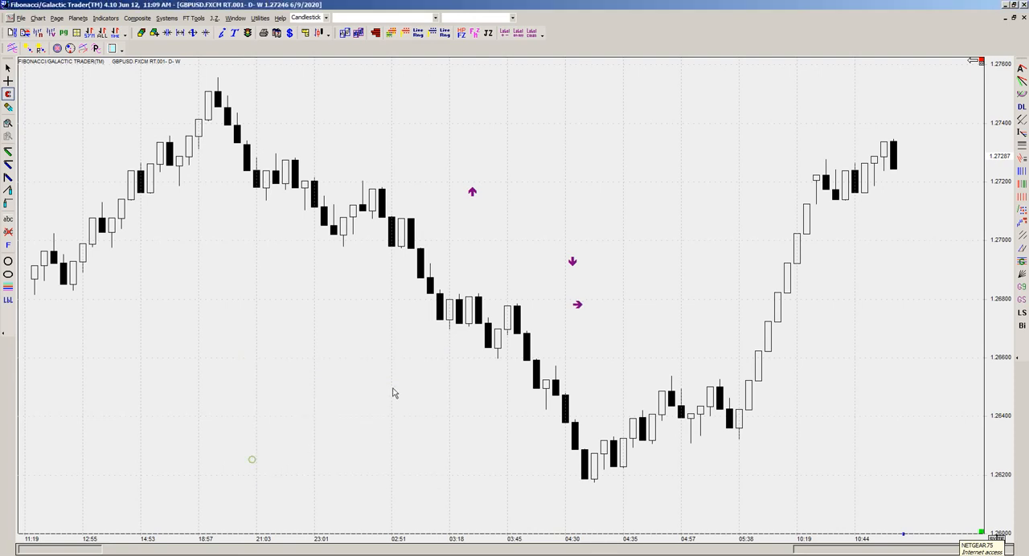
pyautogui.rightClick(577, 305)
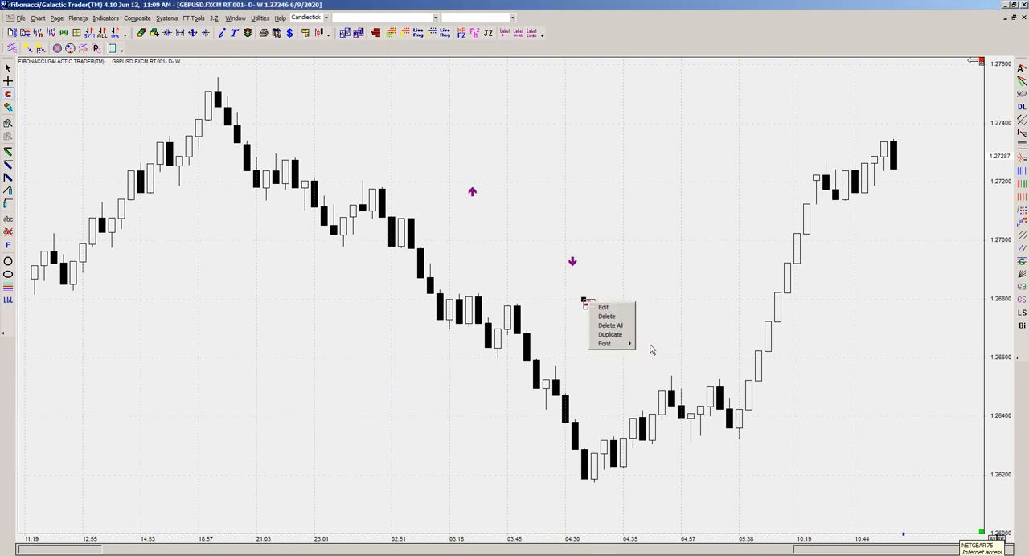
pyautogui.click(611, 346)
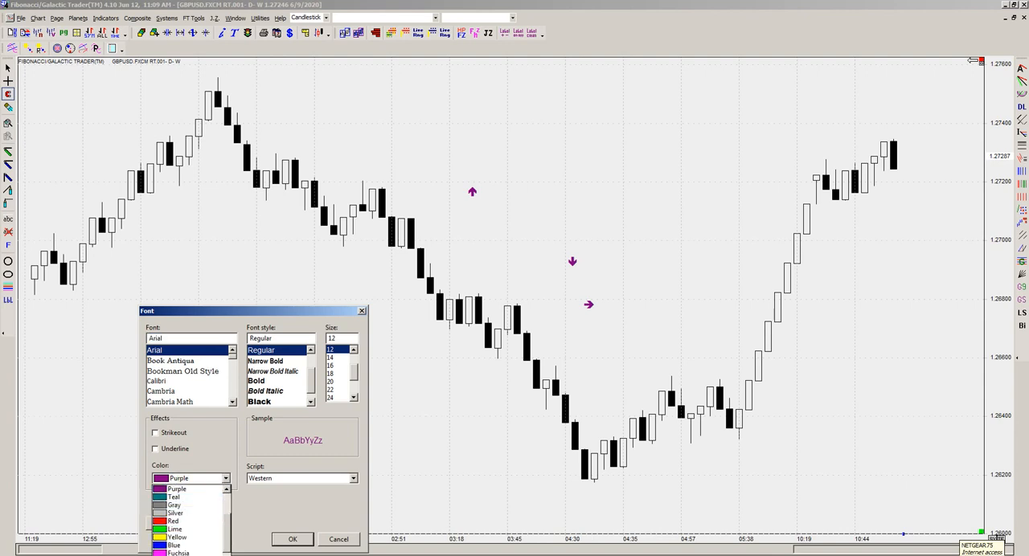
pyautogui.click(176, 518)
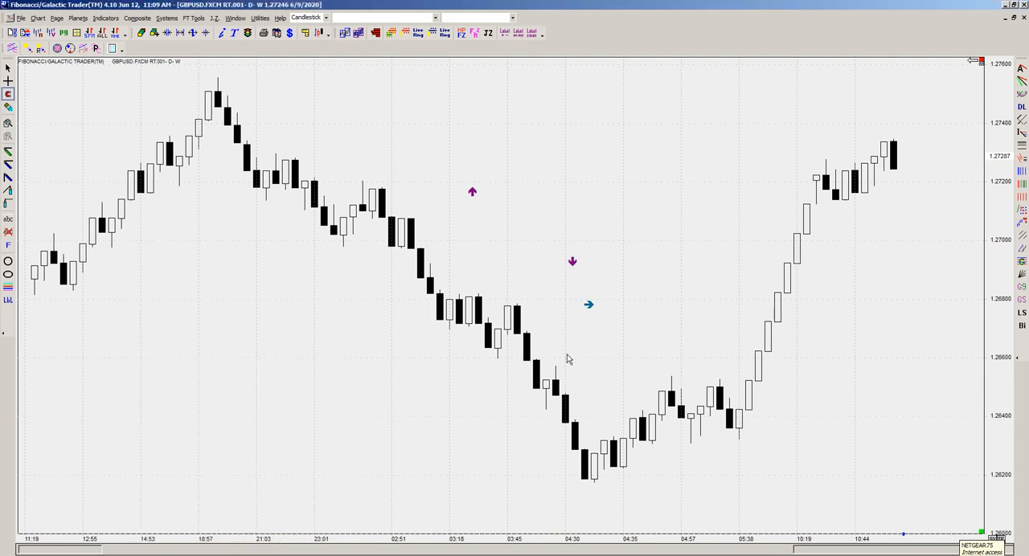
pyautogui.moveTo(608, 309)
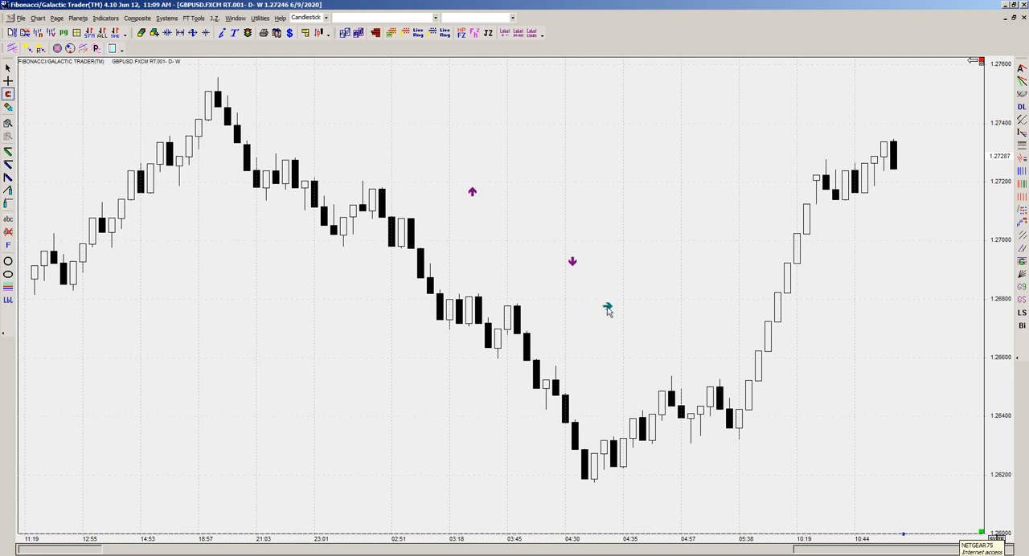
pyautogui.moveTo(585, 289)
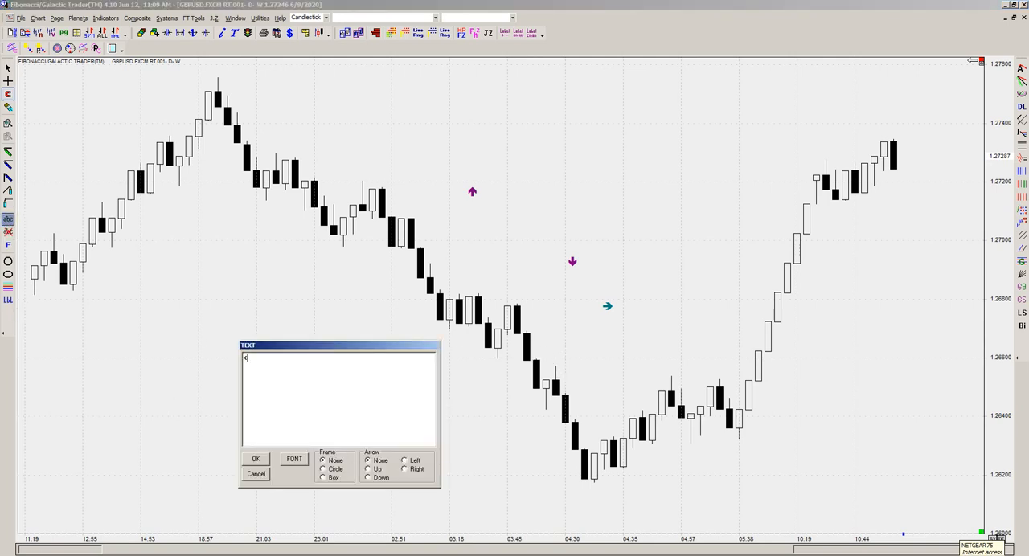
# Place a '← This is a bar' left-arrow label pointing at a mid-downtrend candle.
pyautogui.write('This is a bar')
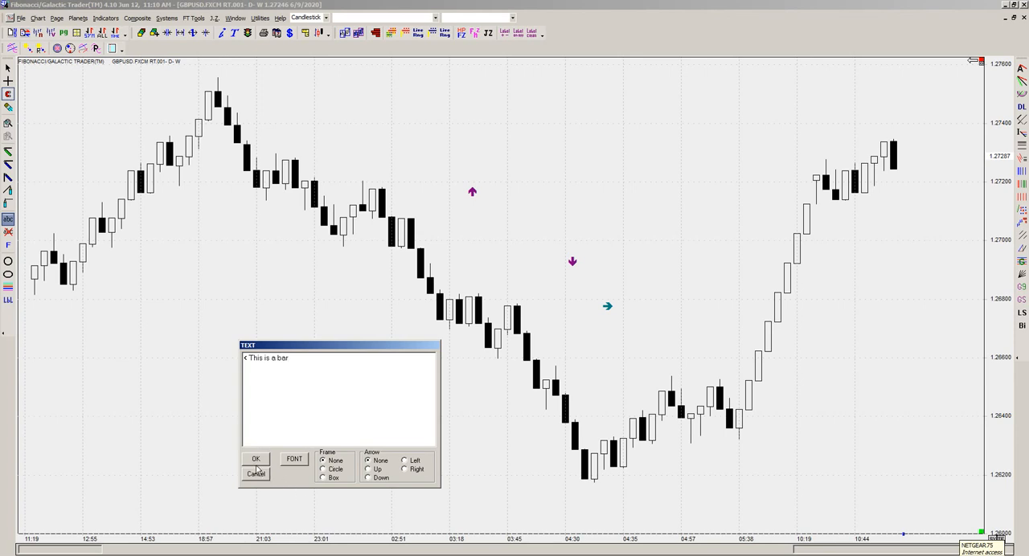
pyautogui.click(255, 460)
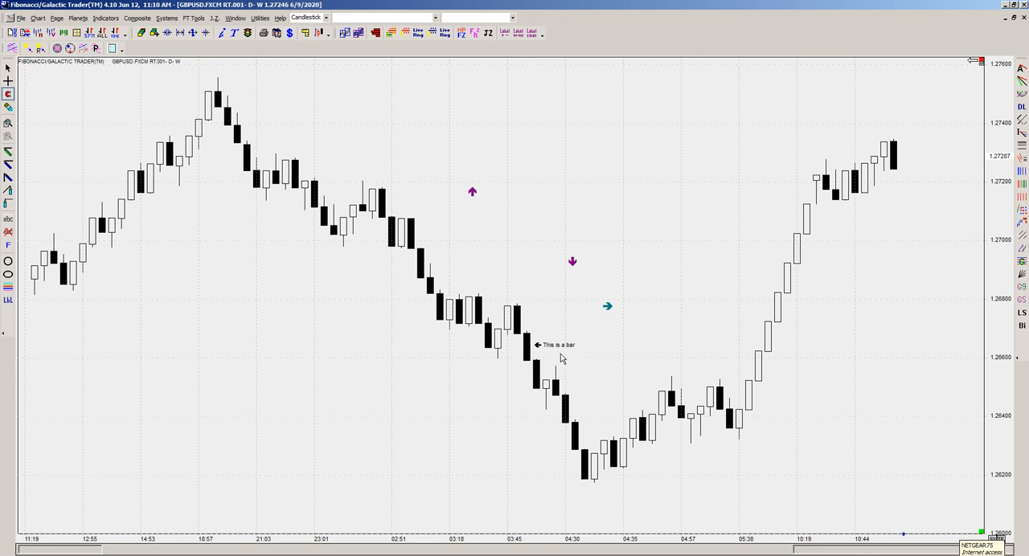
pyautogui.moveTo(638, 293)
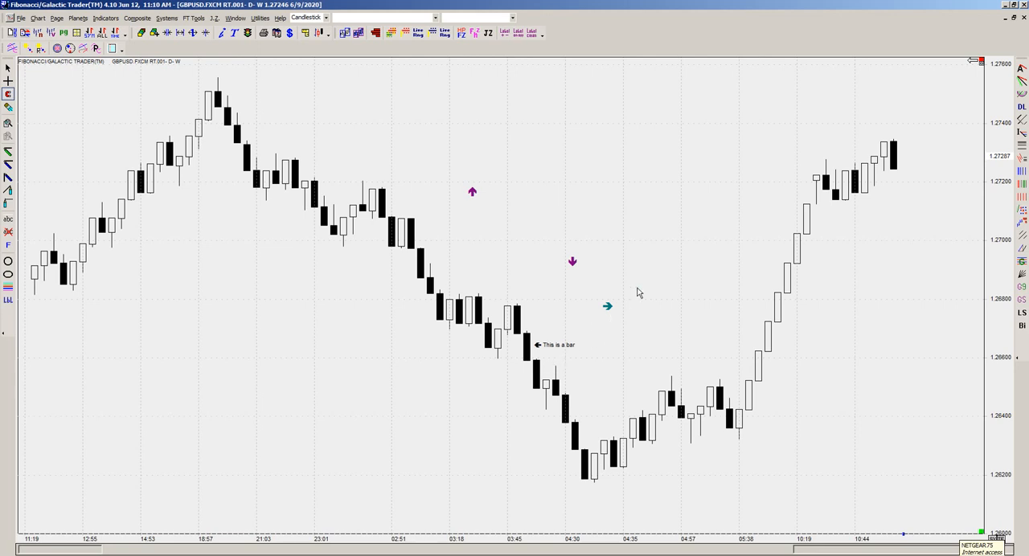
pyautogui.moveTo(622, 267)
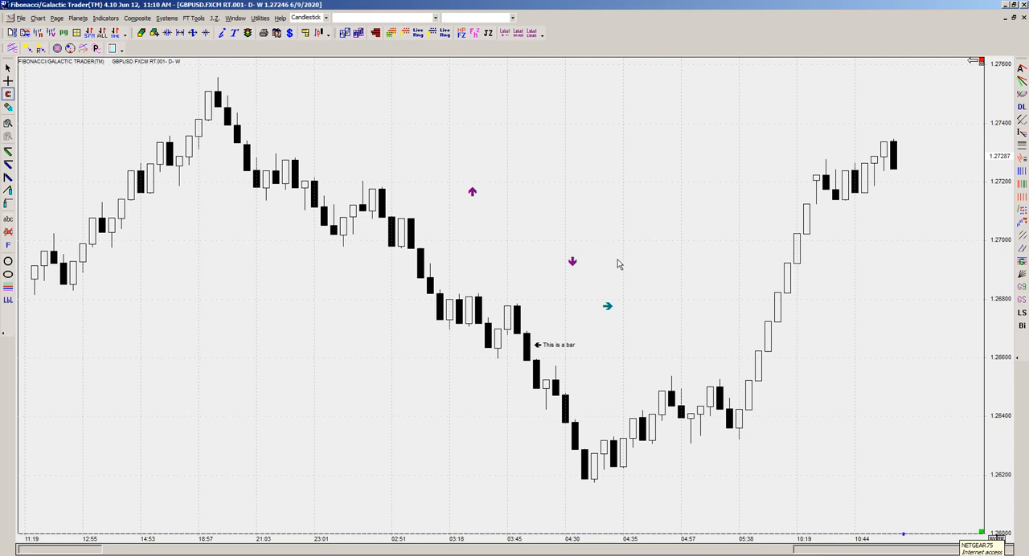
pyautogui.moveTo(617, 264)
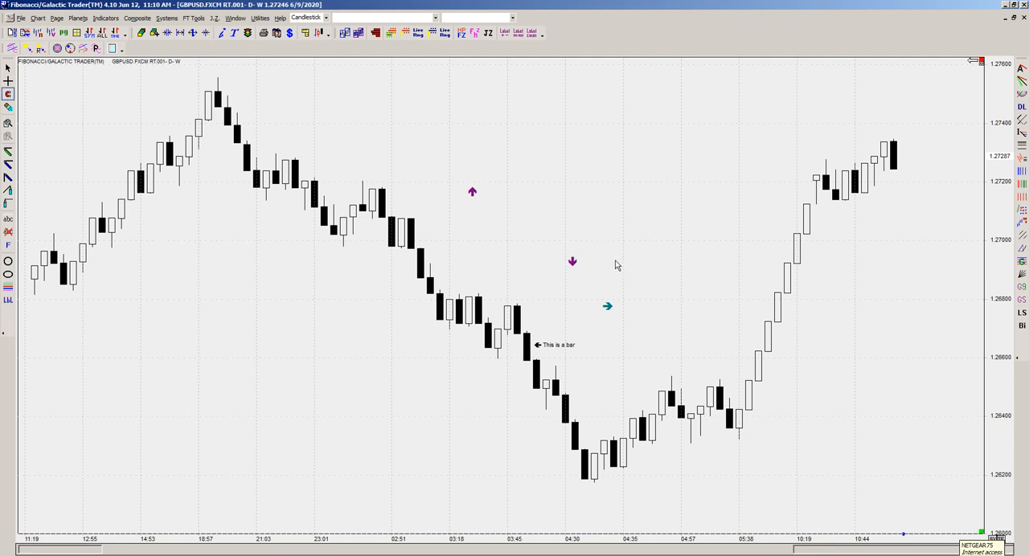